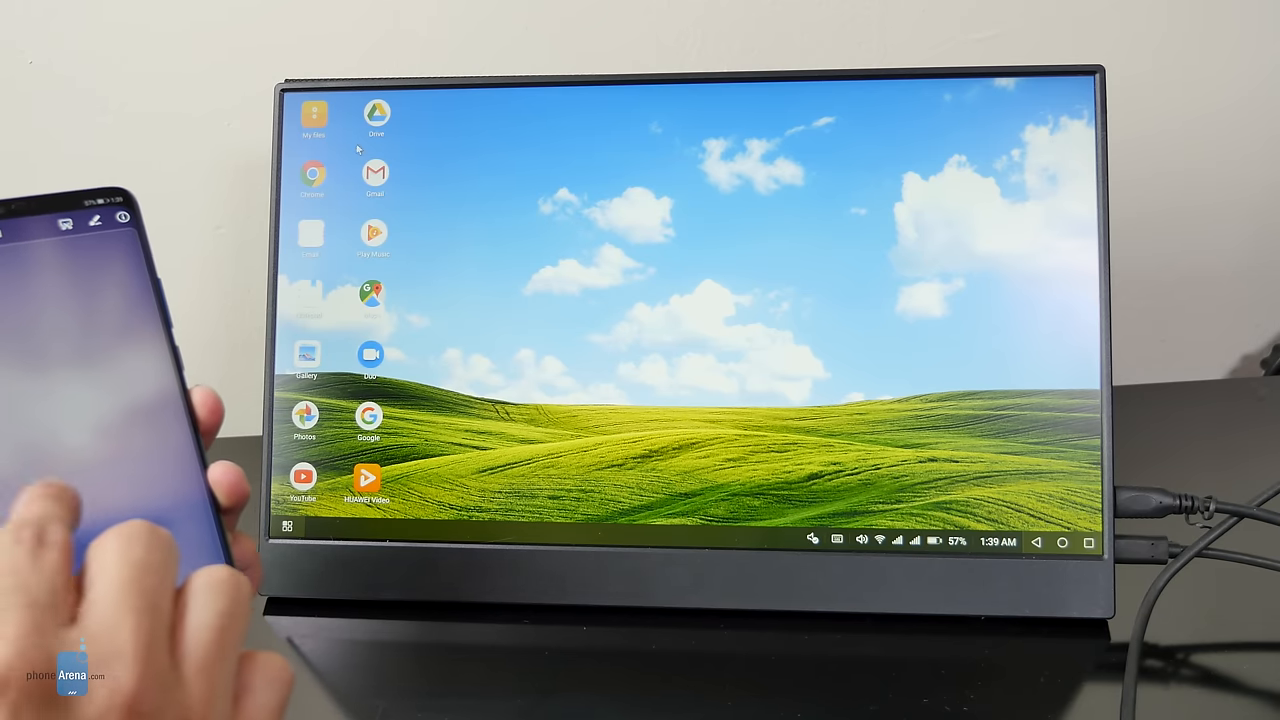
Launch YouTube from the desktop so it opens in its own window.
left_click(312, 178)
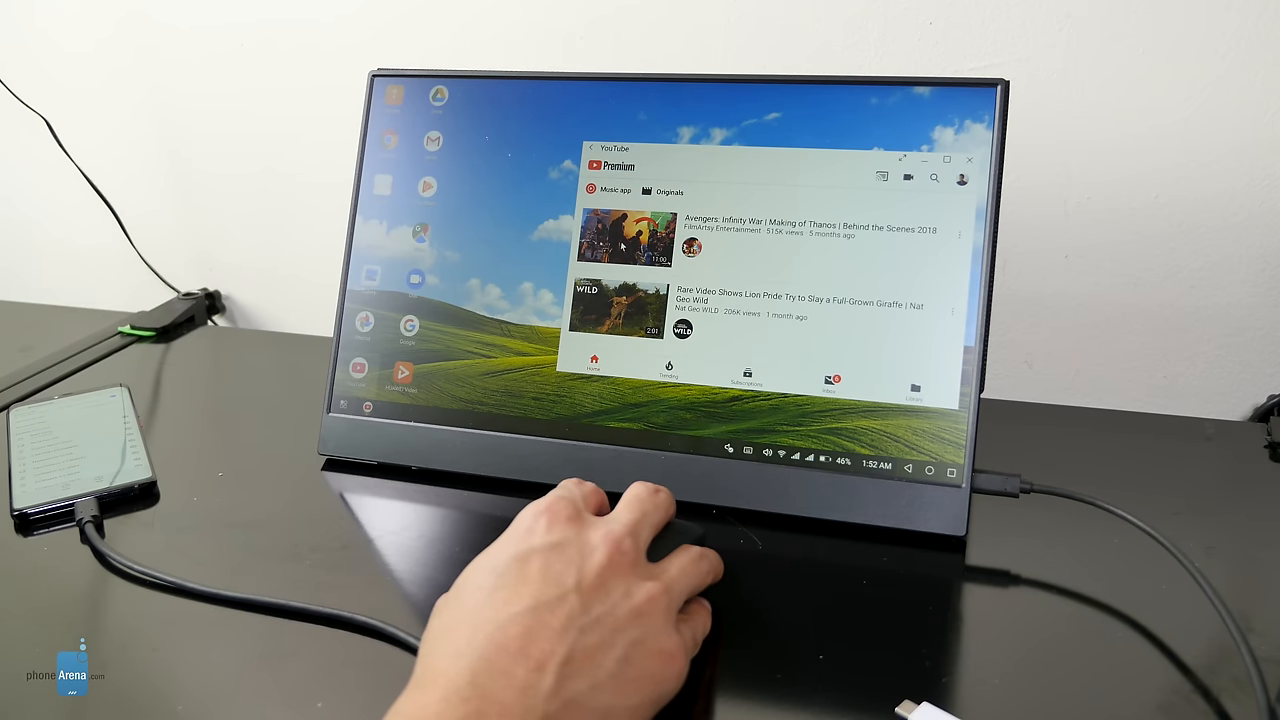
Close YouTube, bring up the app launcher and start Chrome from the list.
left_click(628, 232)
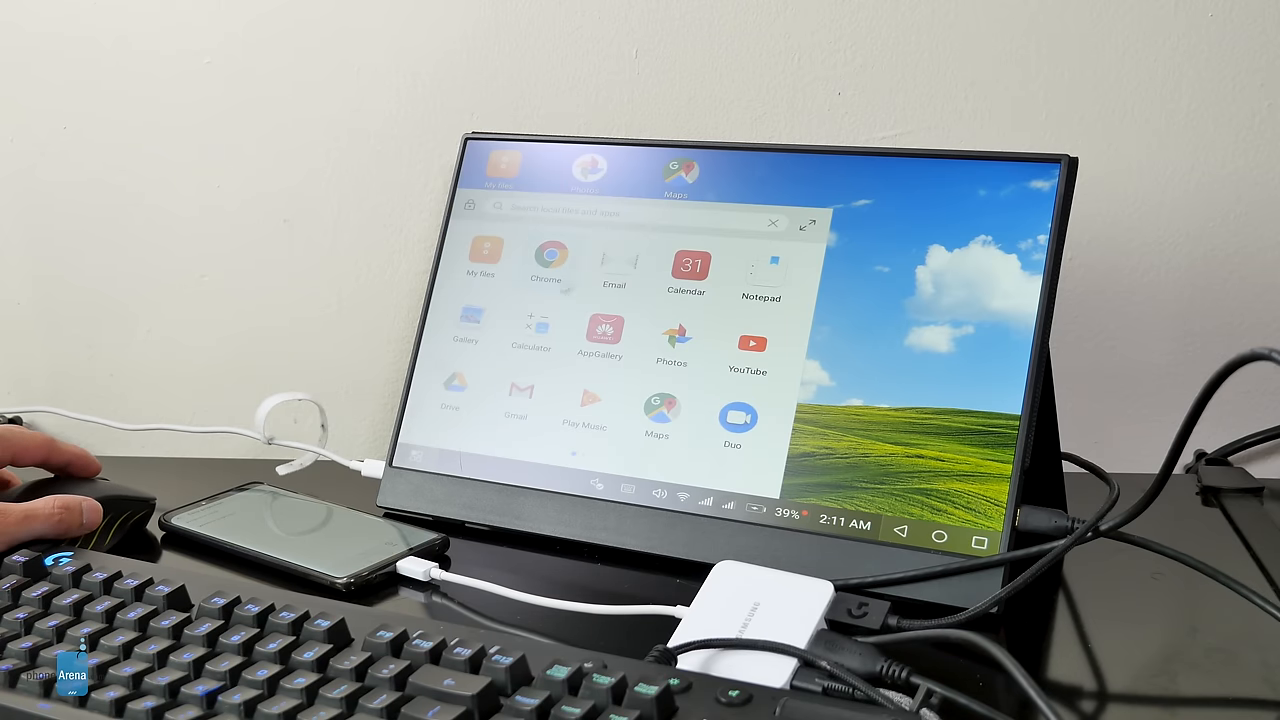
left_click(548, 258)
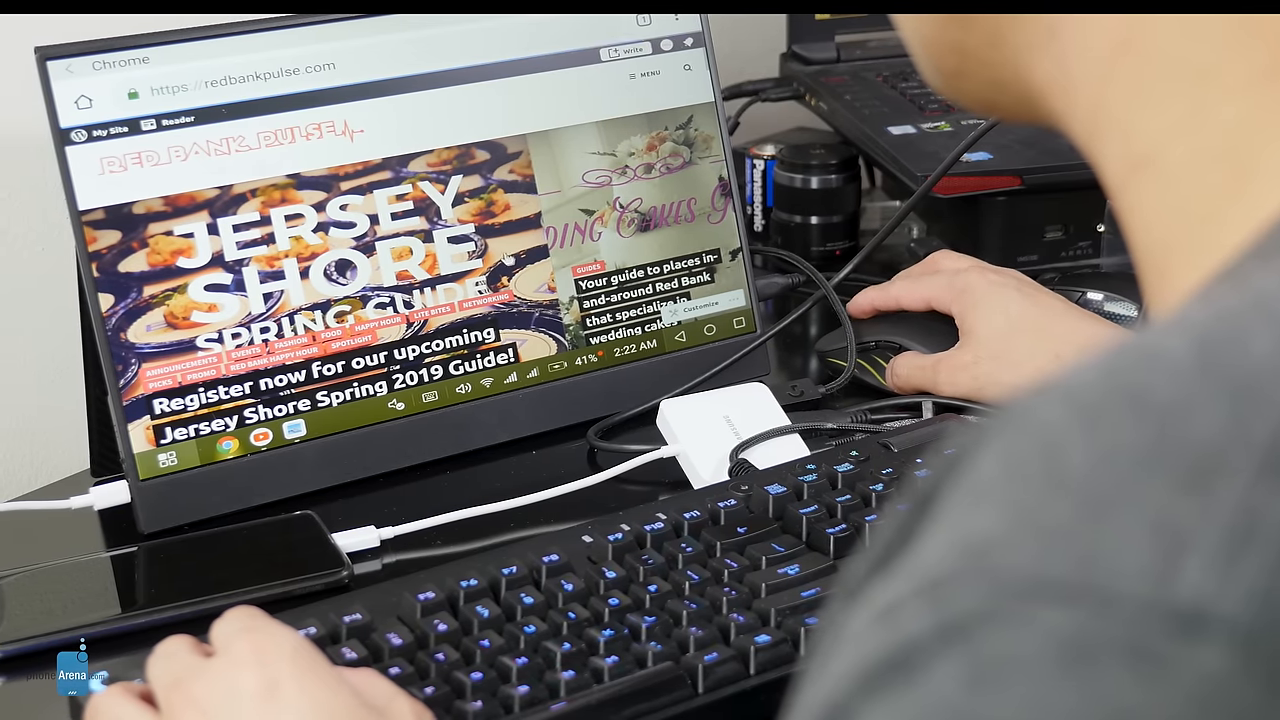
Scroll the news site in Chrome, then open the Third-party apps folder in the launcher.
scroll("down", 3)
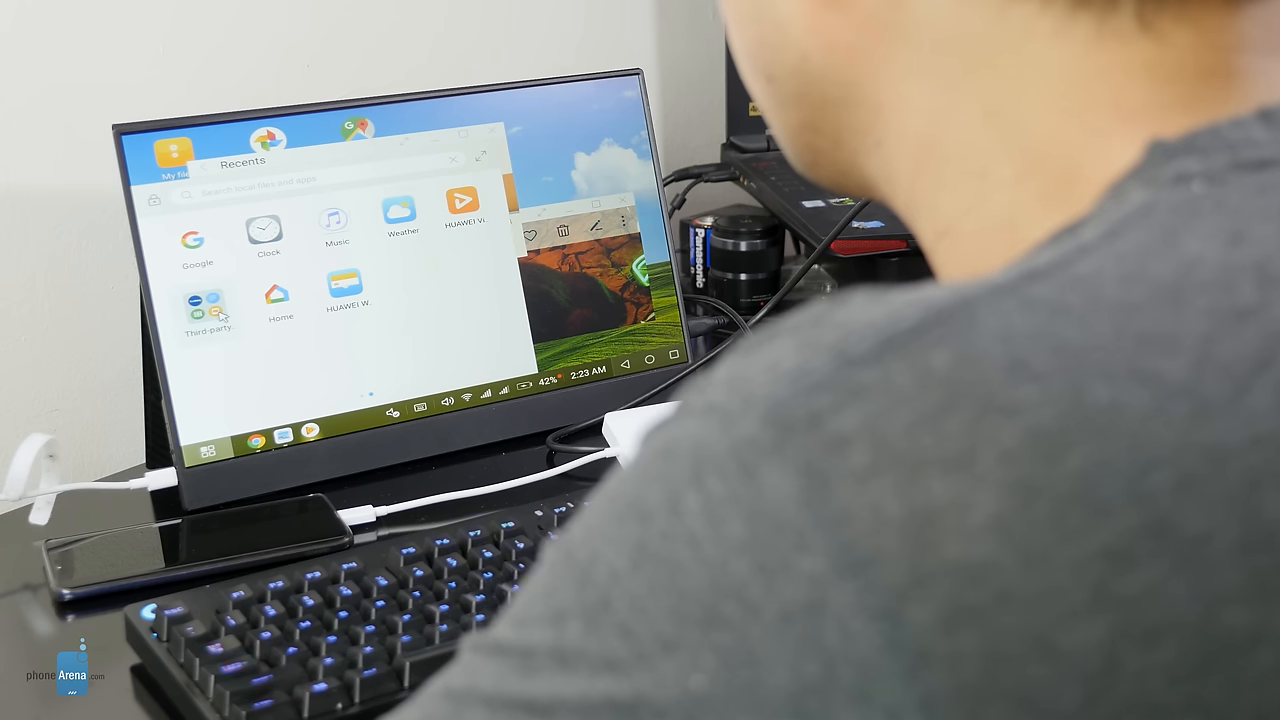
left_click(208, 300)
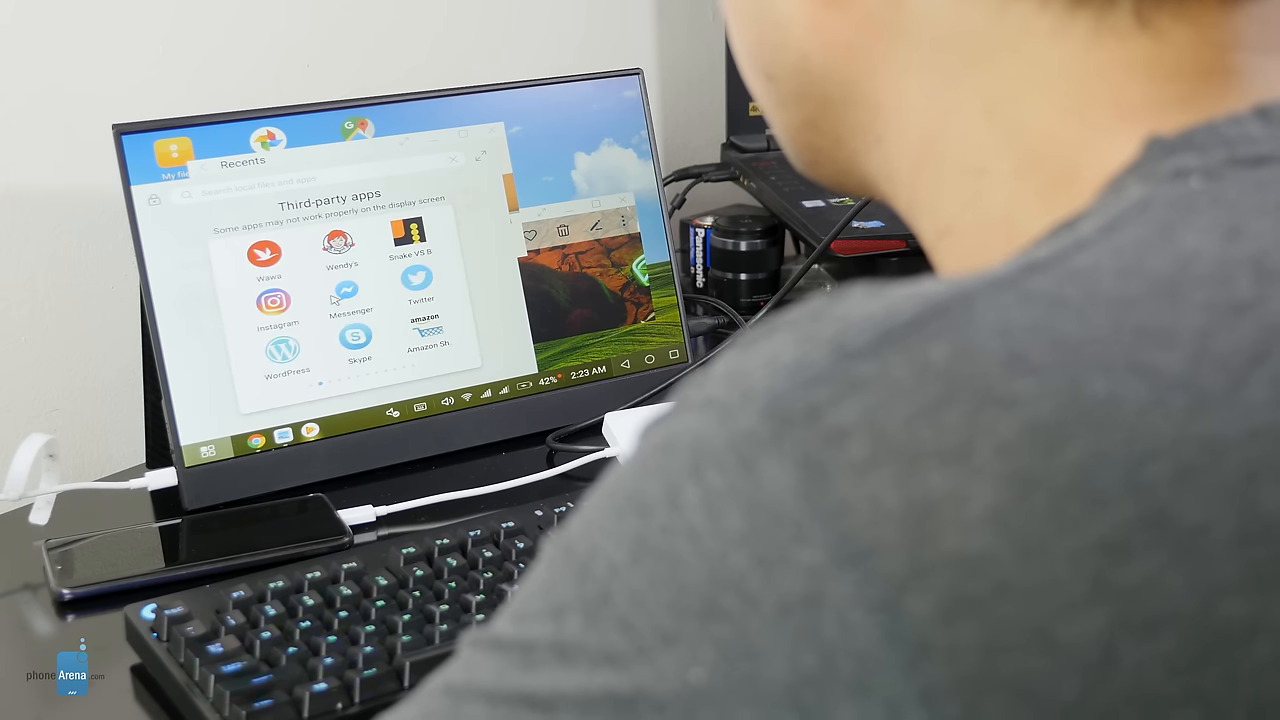